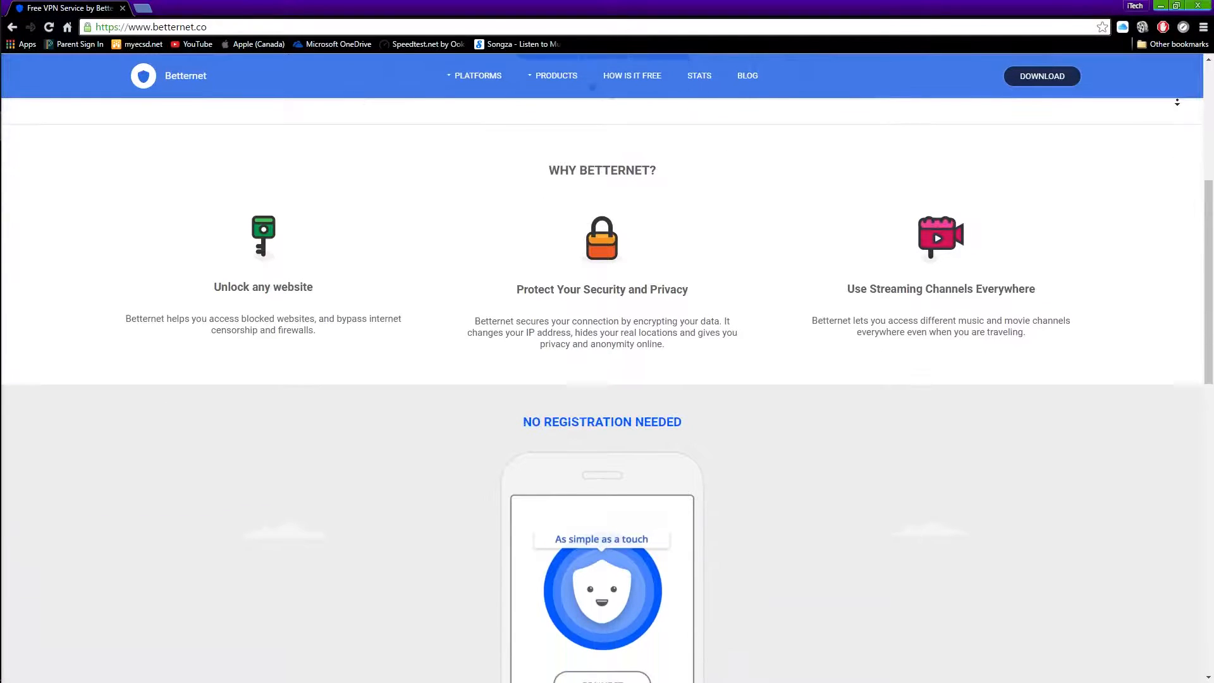
scroll("down", 3)
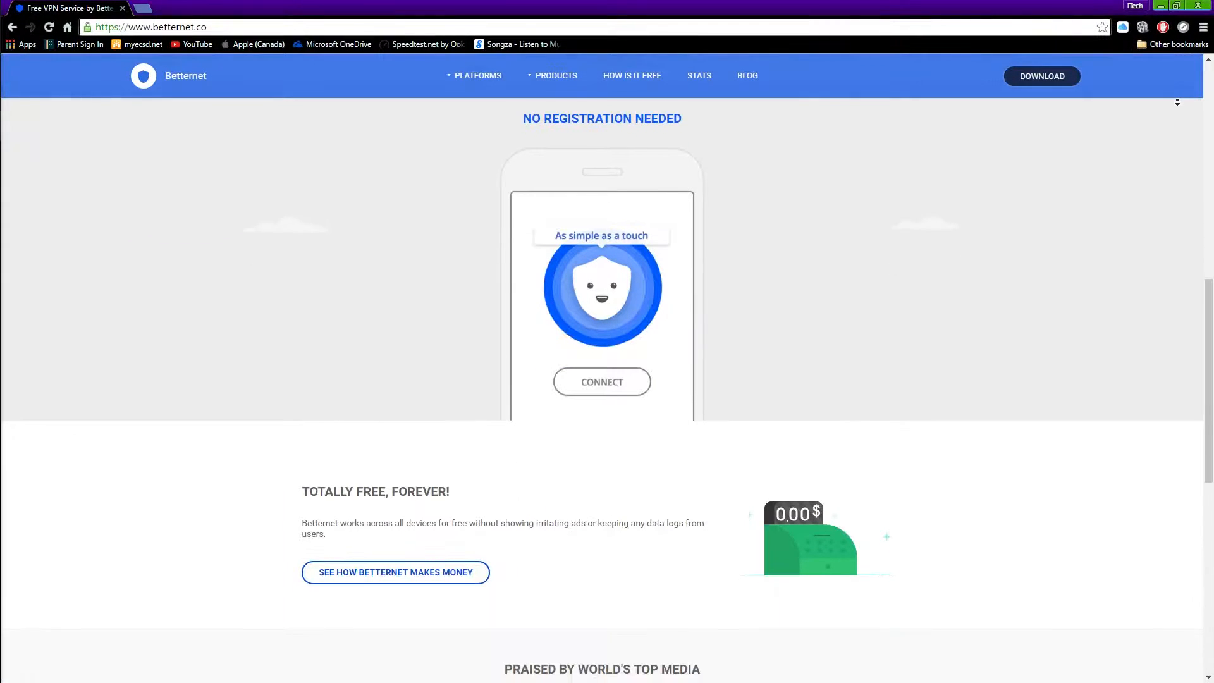
scroll("down", 3)
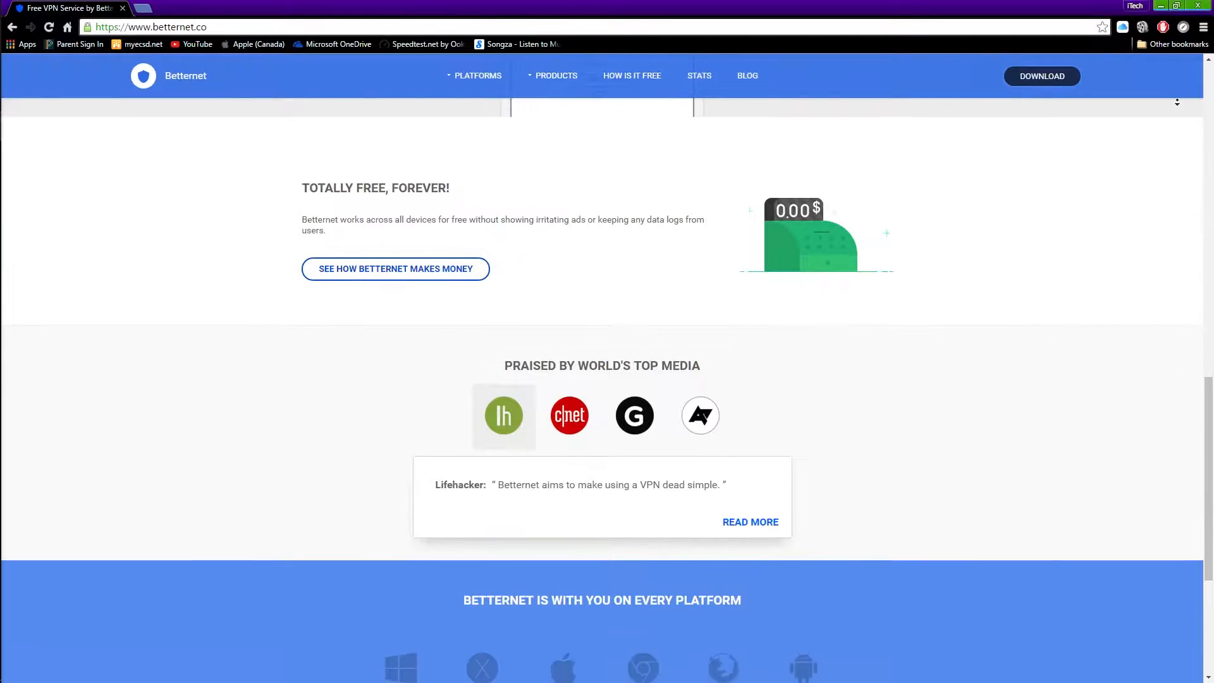
scroll("down", 3)
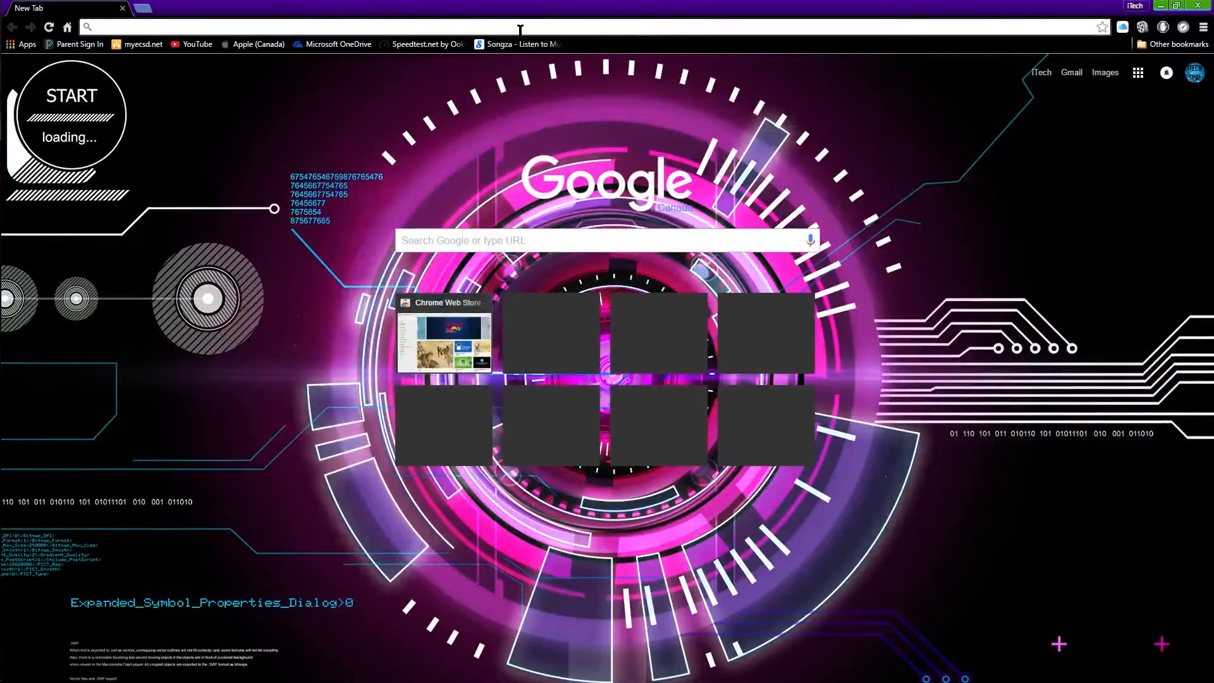
type("https://www.betternet.co/")
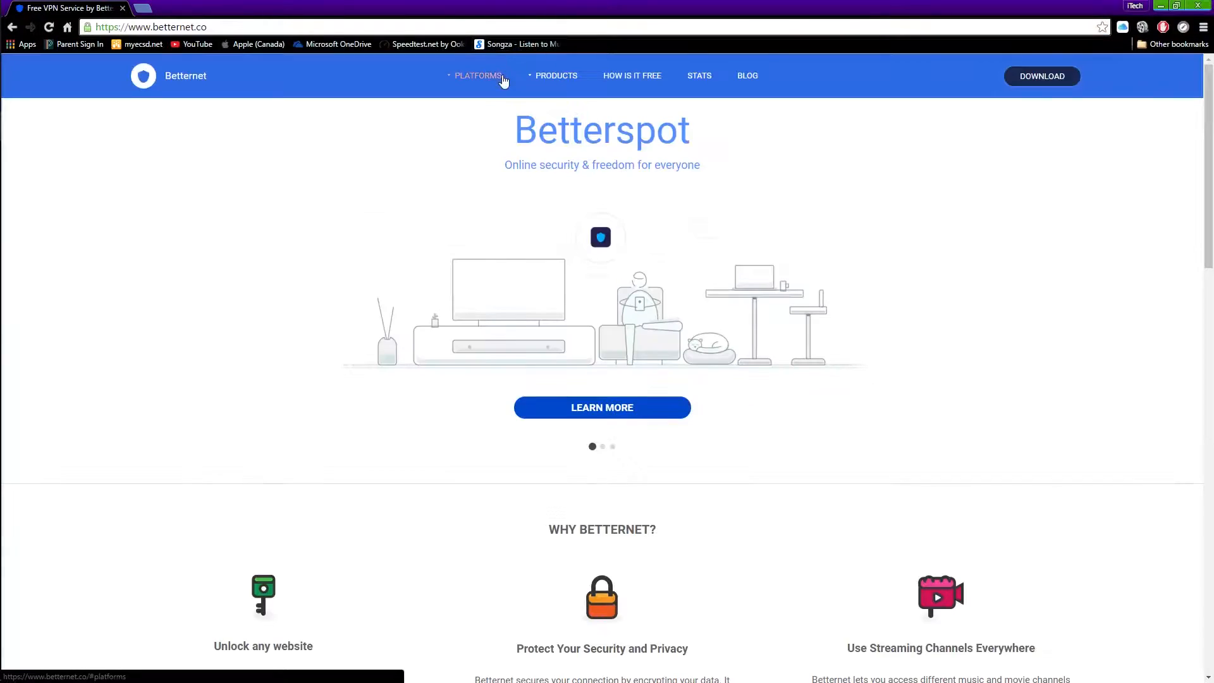
mouse_move(616, 486)
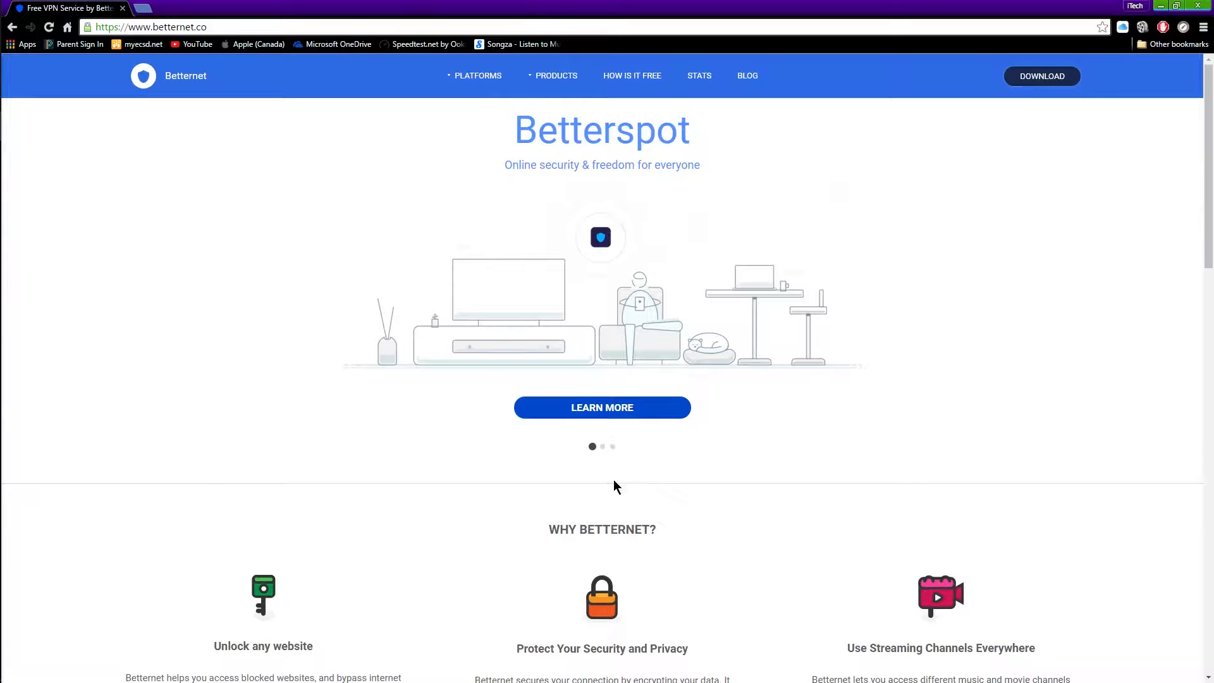
scroll("down", 3)
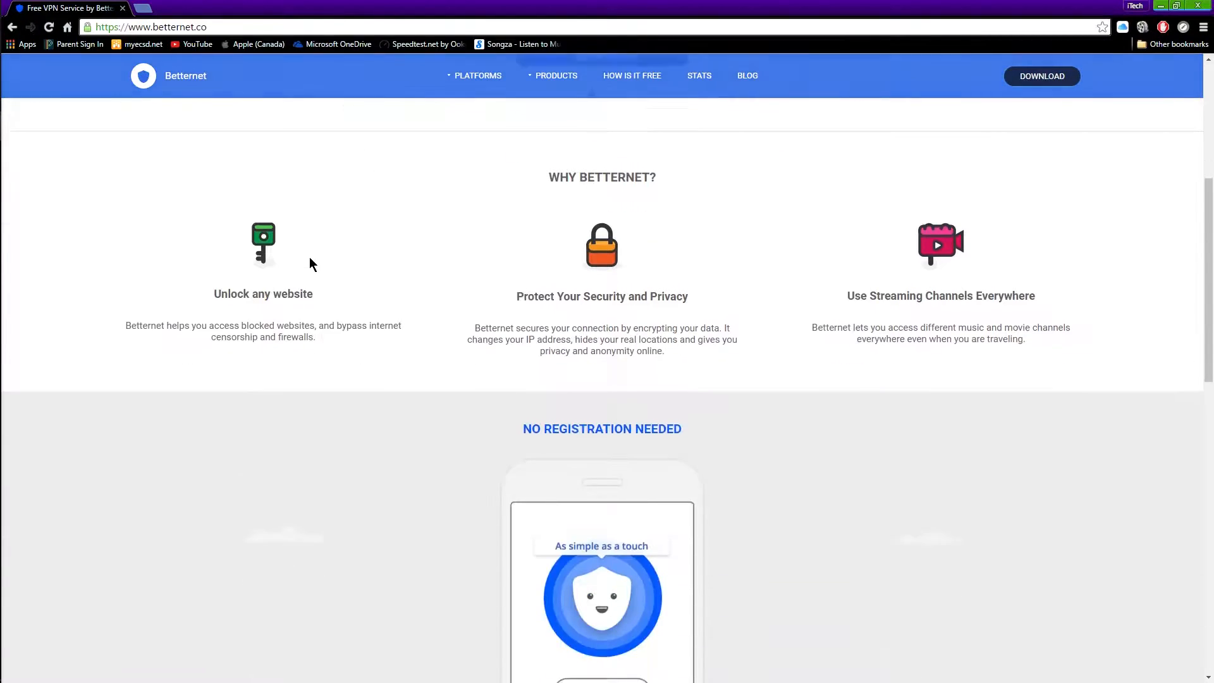
scroll("down", 3)
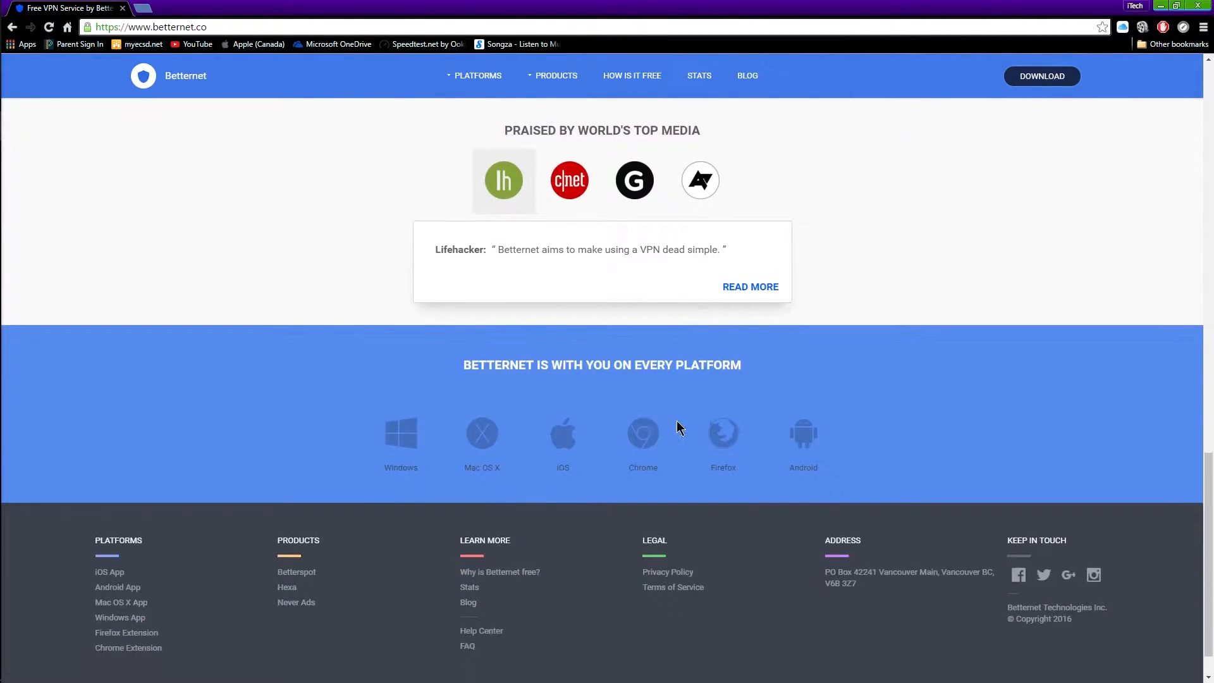
mouse_move(628, 520)
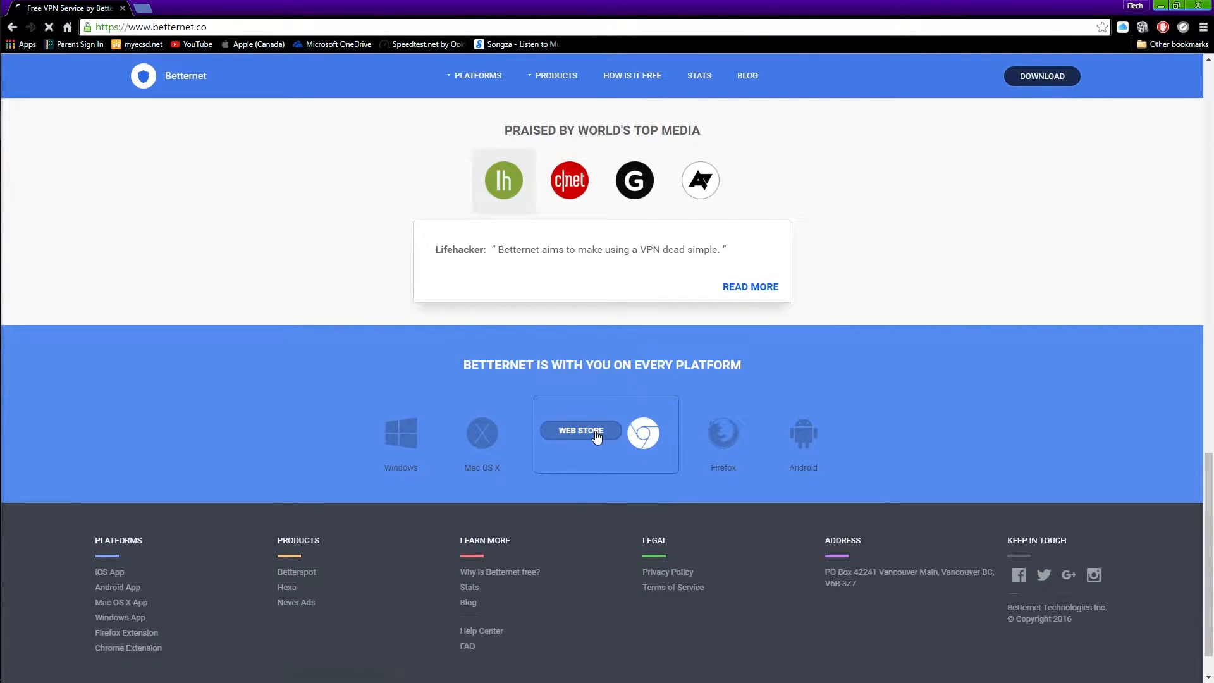
Add the Unlimited Free VPN - Betternet extension from its Web Store listing and show related extensions.
left_click(580, 430)
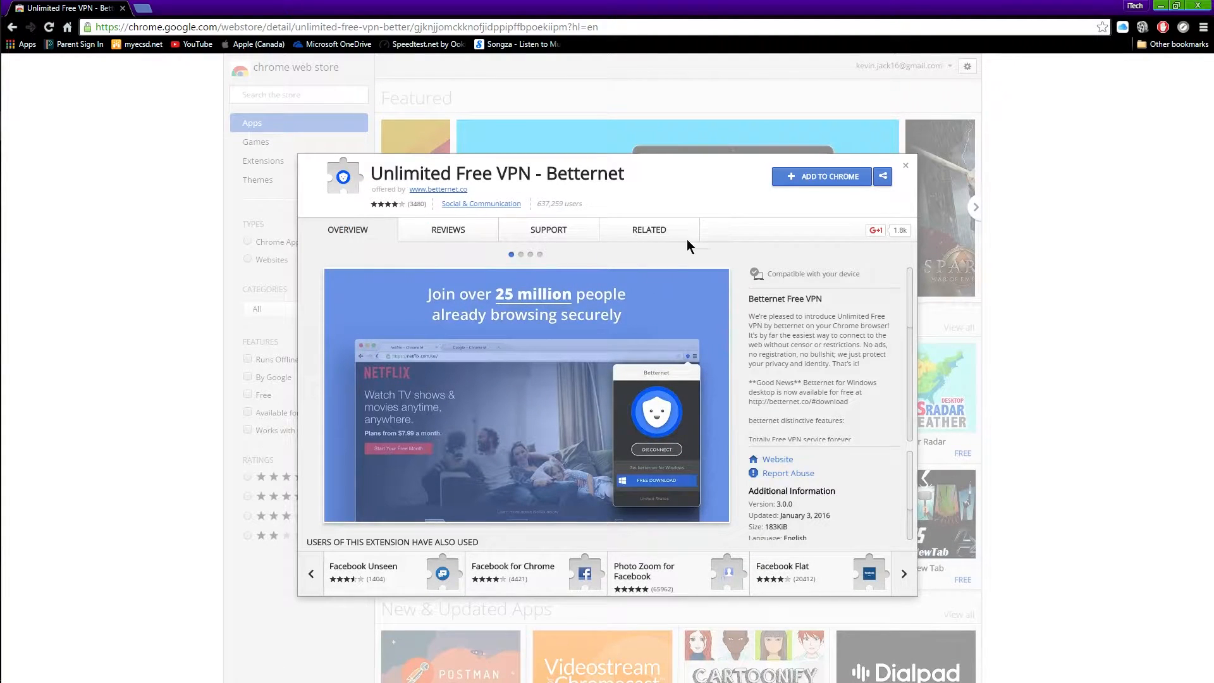
mouse_move(829, 189)
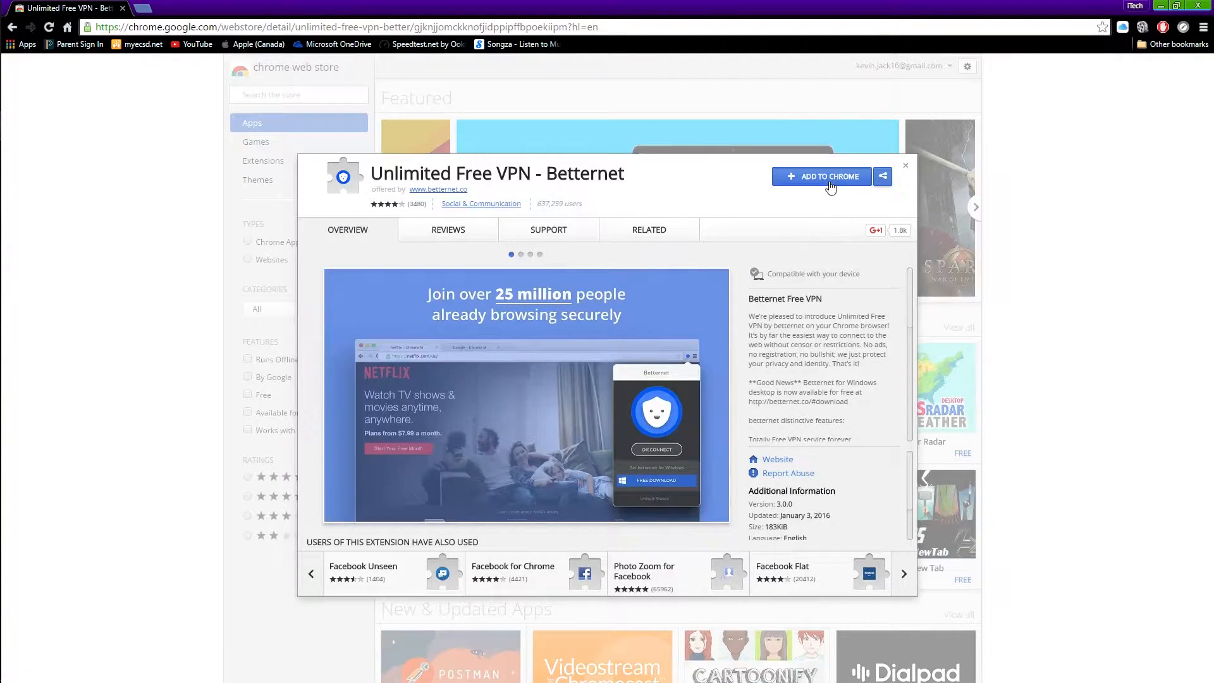
left_click(821, 177)
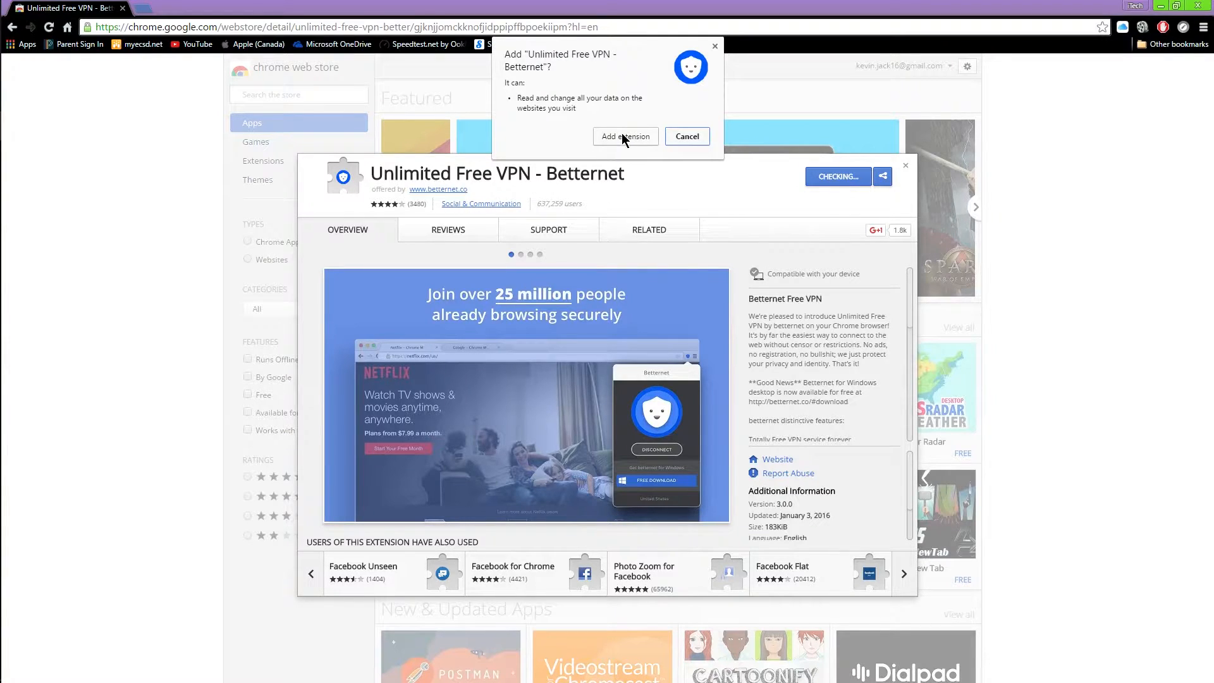
left_click(625, 137)
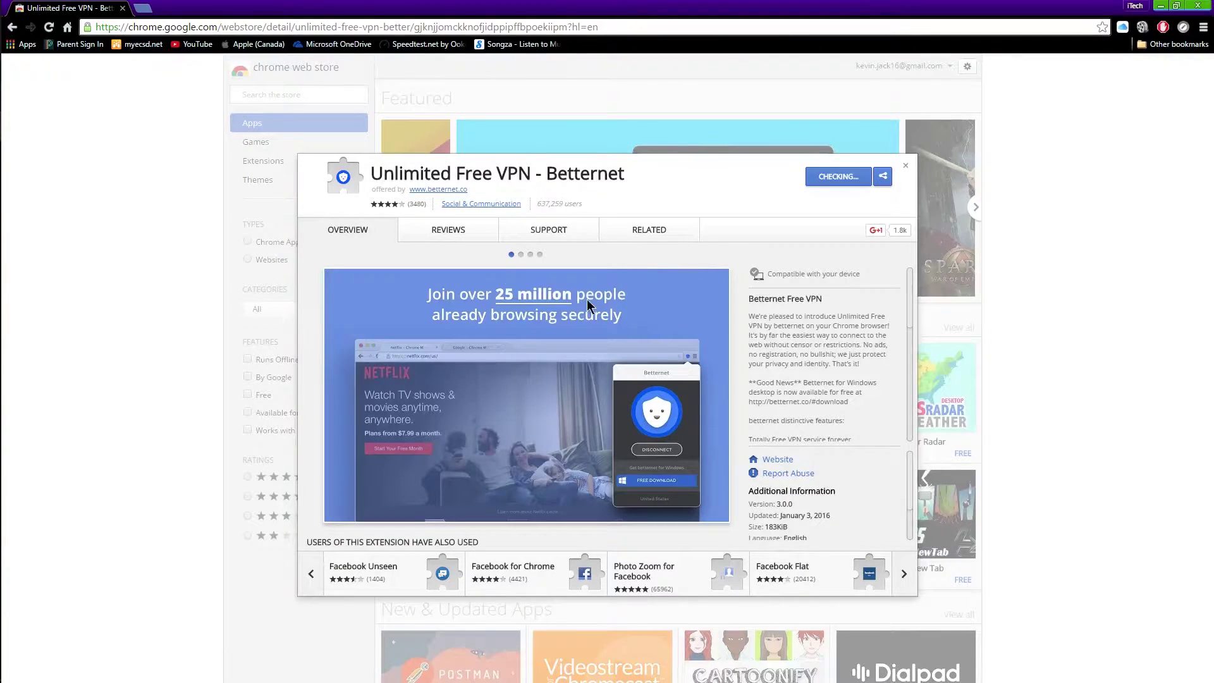
left_click(837, 176)
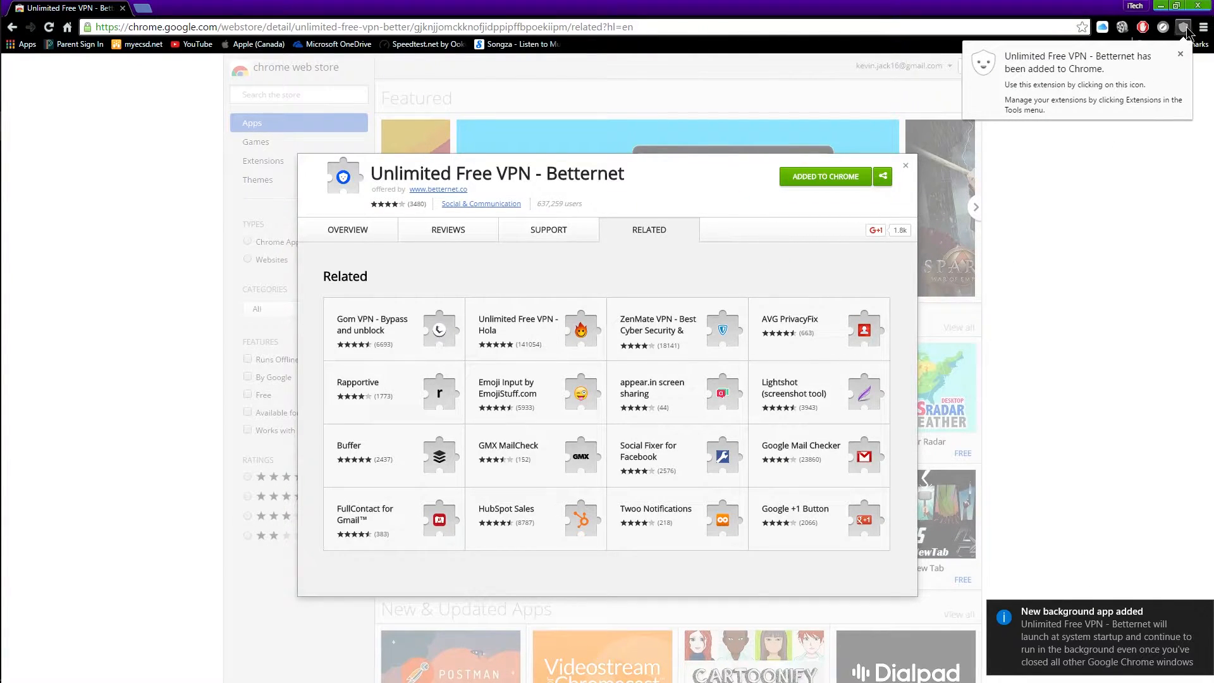
Leave the store listing and bring up the iTech Spot channel page on YouTube.
left_click(906, 165)
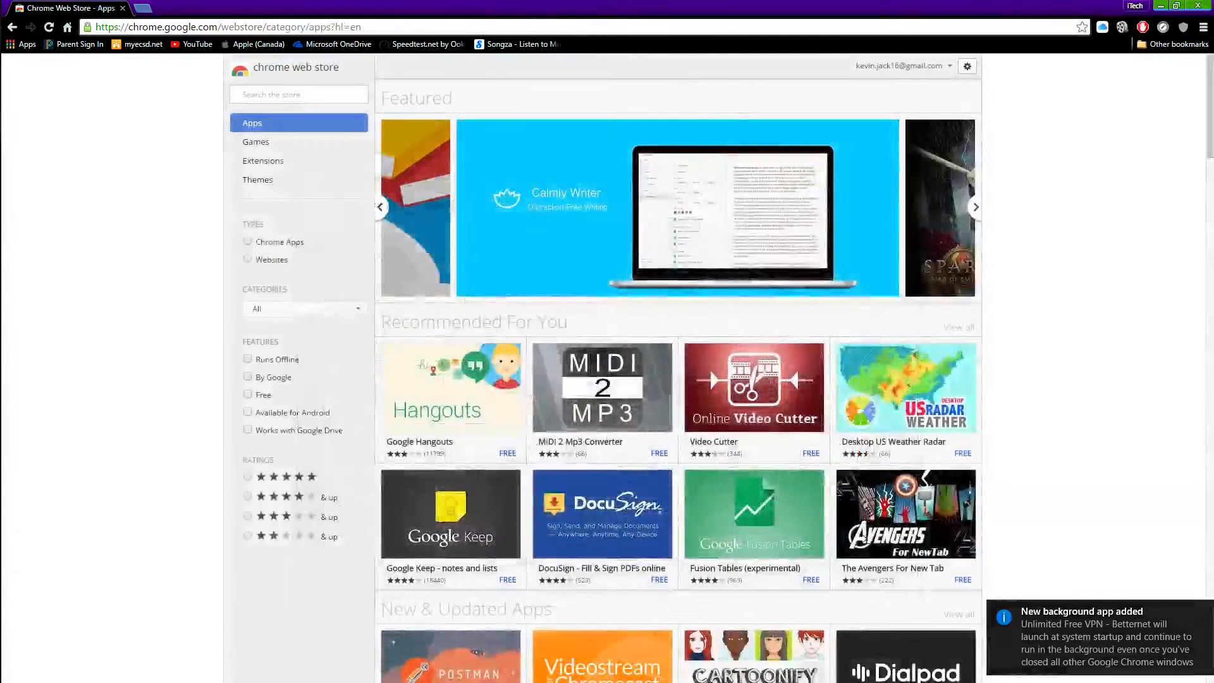
left_click(139, 8)
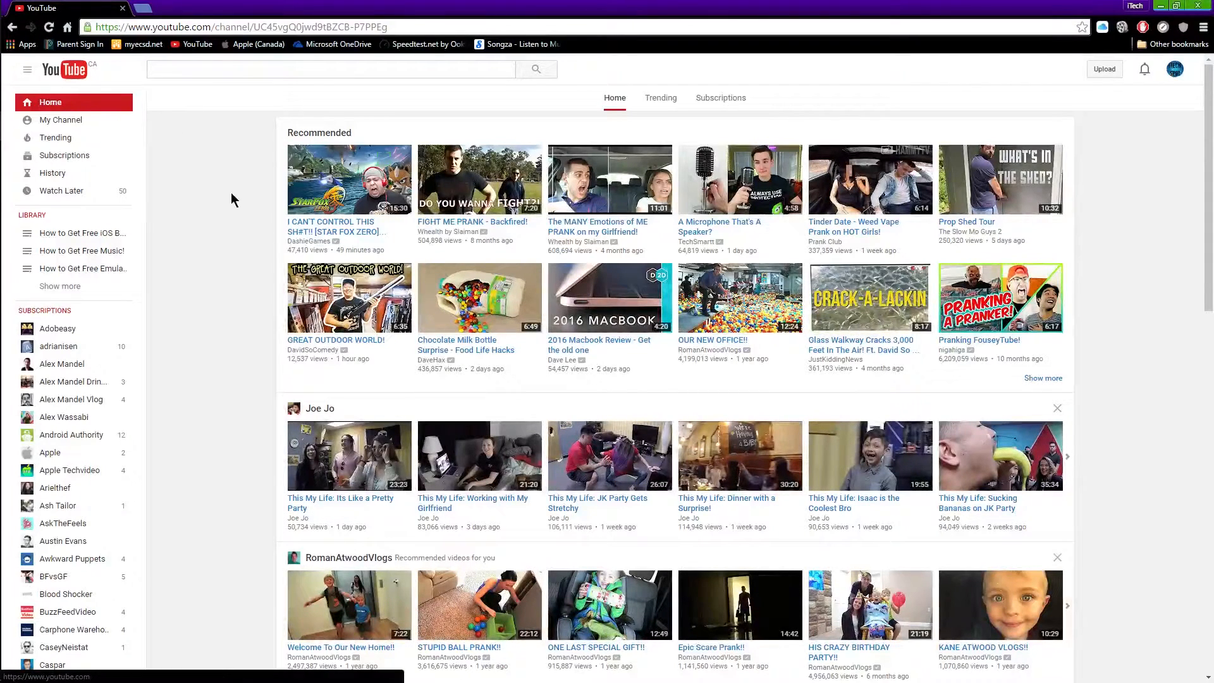
left_click(59, 120)
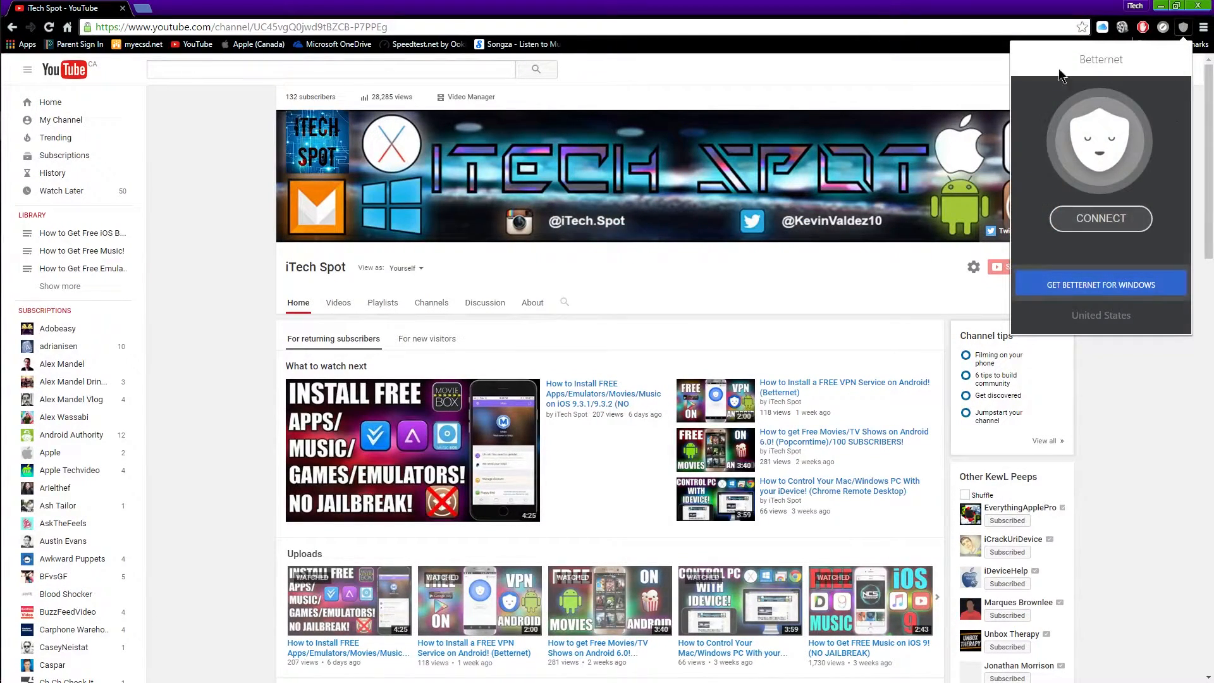
mouse_move(1099, 219)
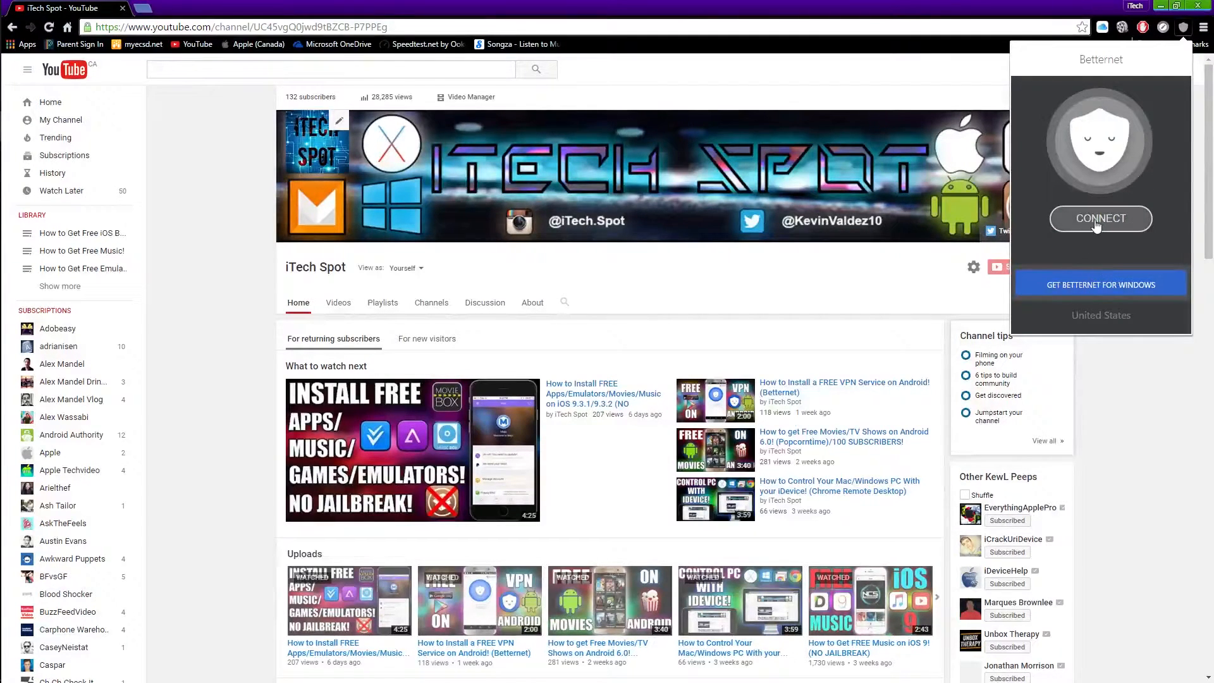
Connect the Betternet VPN from its toolbar popup.
left_click(1101, 218)
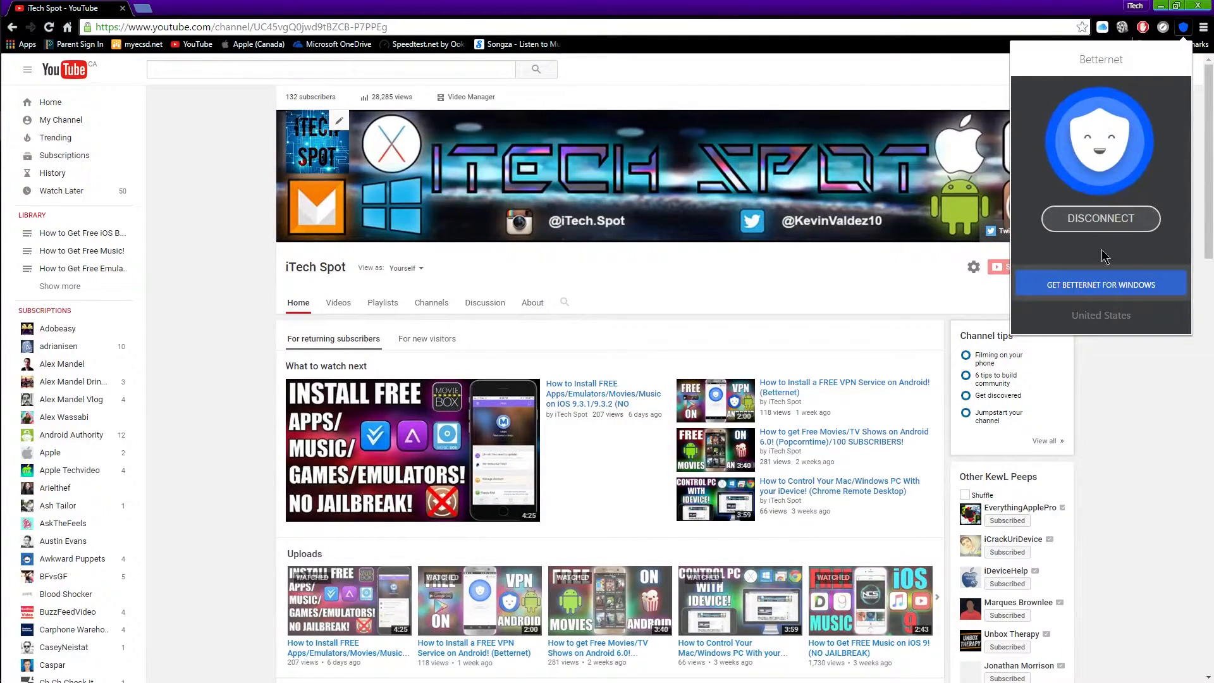
mouse_move(1105, 108)
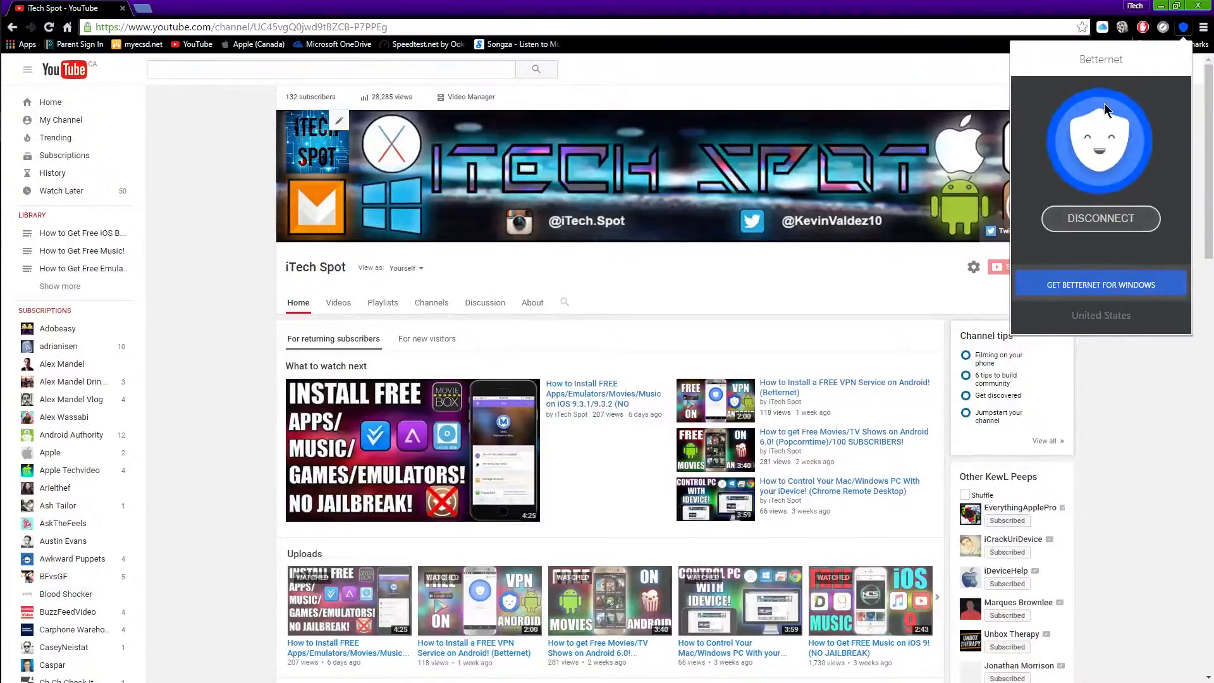
mouse_move(1077, 278)
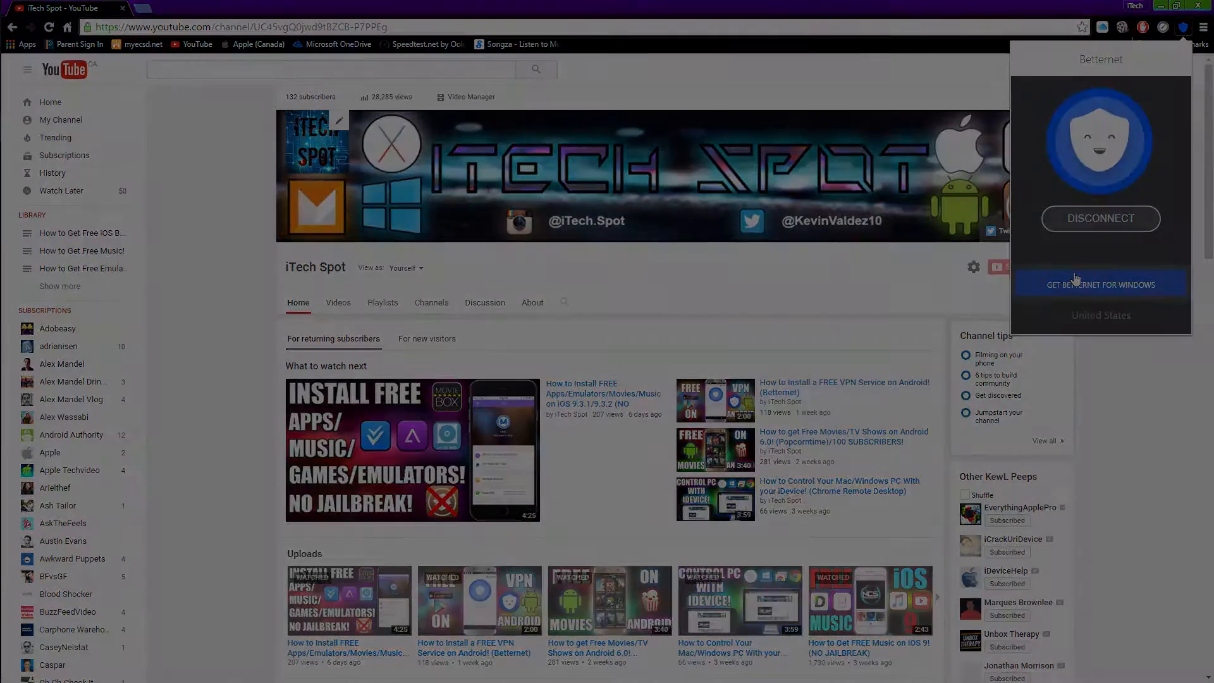
Switch to the Betternet website tab and scroll through it.
left_click(1101, 285)
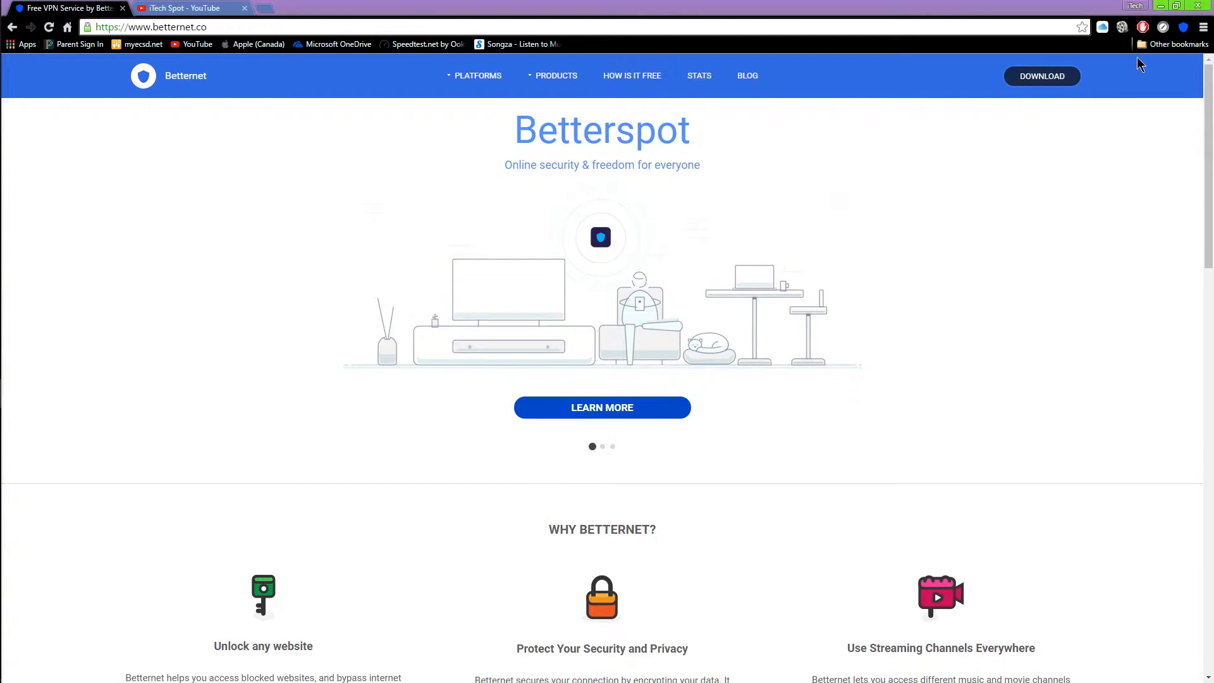
left_click(1185, 26)
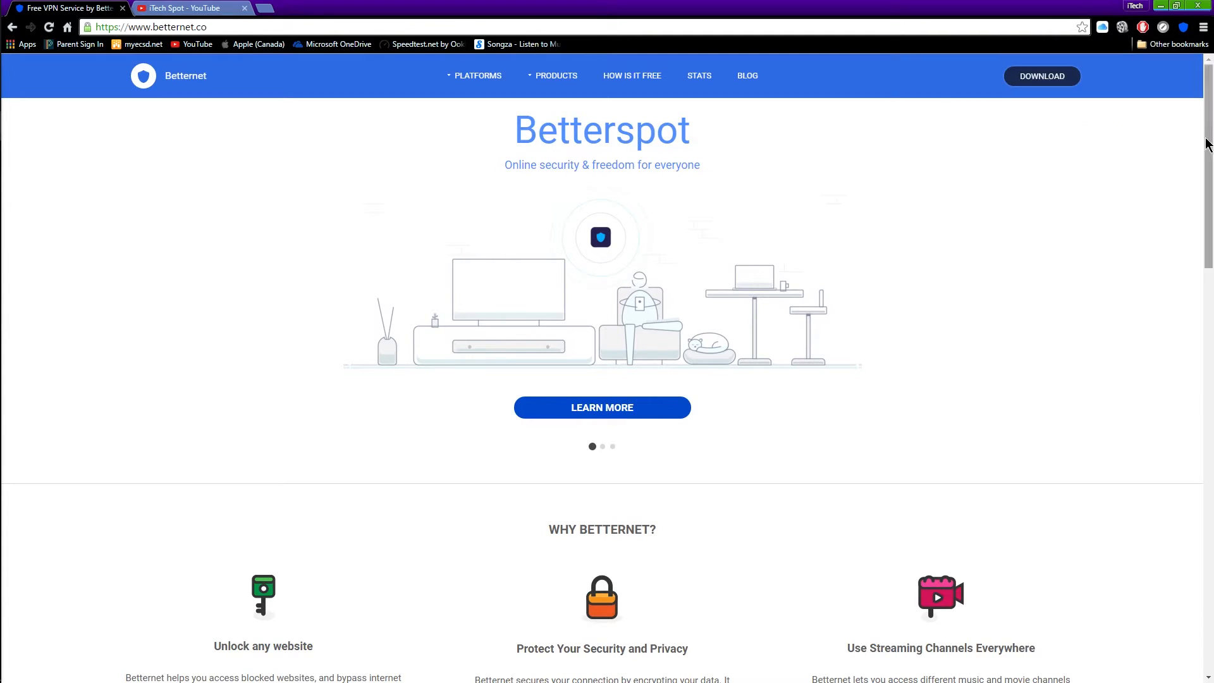
scroll("down", 3)
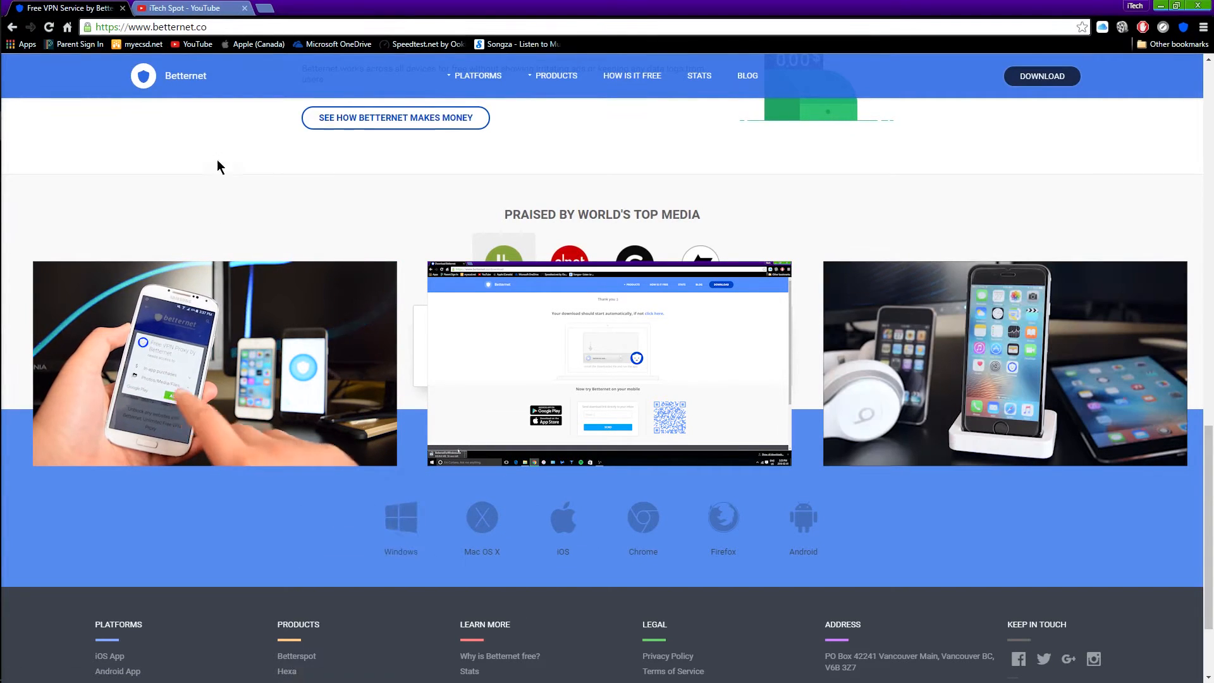
Return to the iTech Spot YouTube tab and scroll through the channel page.
left_click(186, 9)
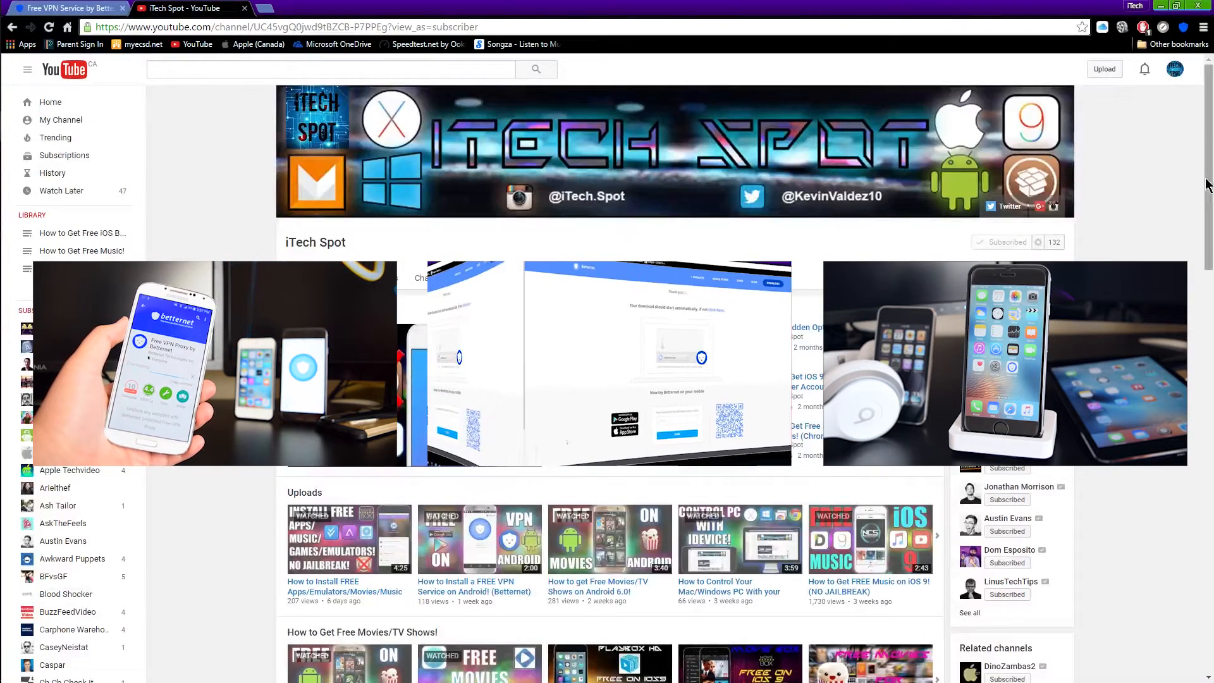
scroll("down", 3)
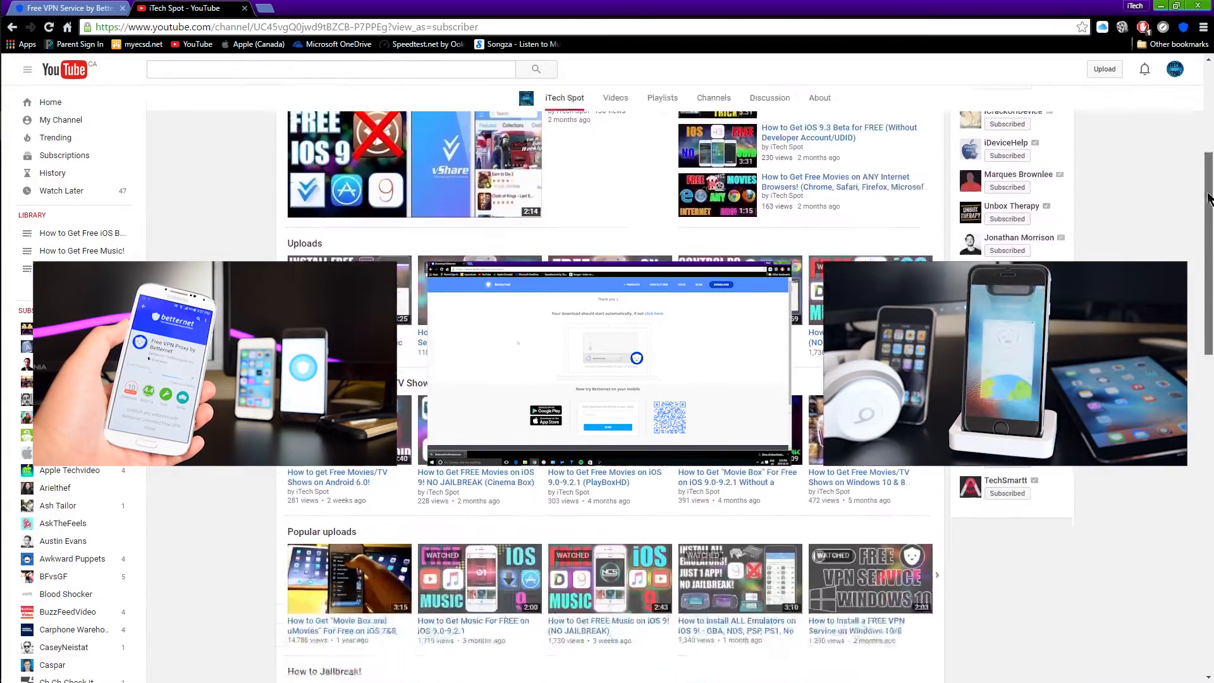
scroll("down", 3)
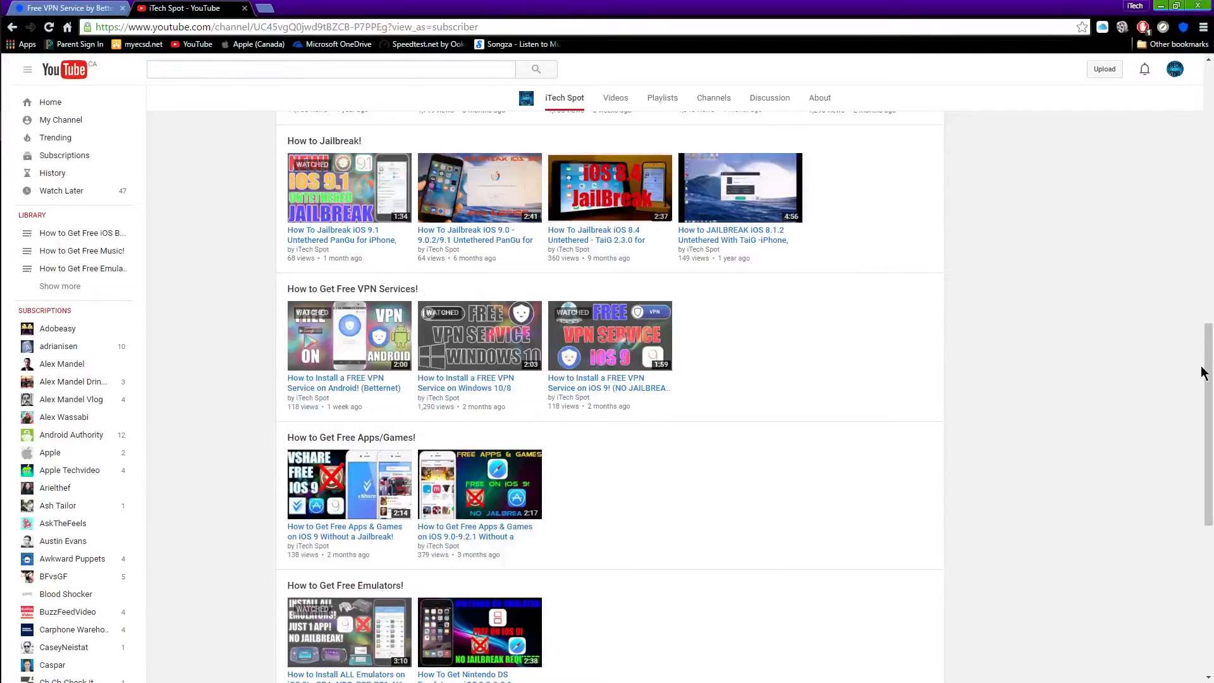
scroll("up", 3)
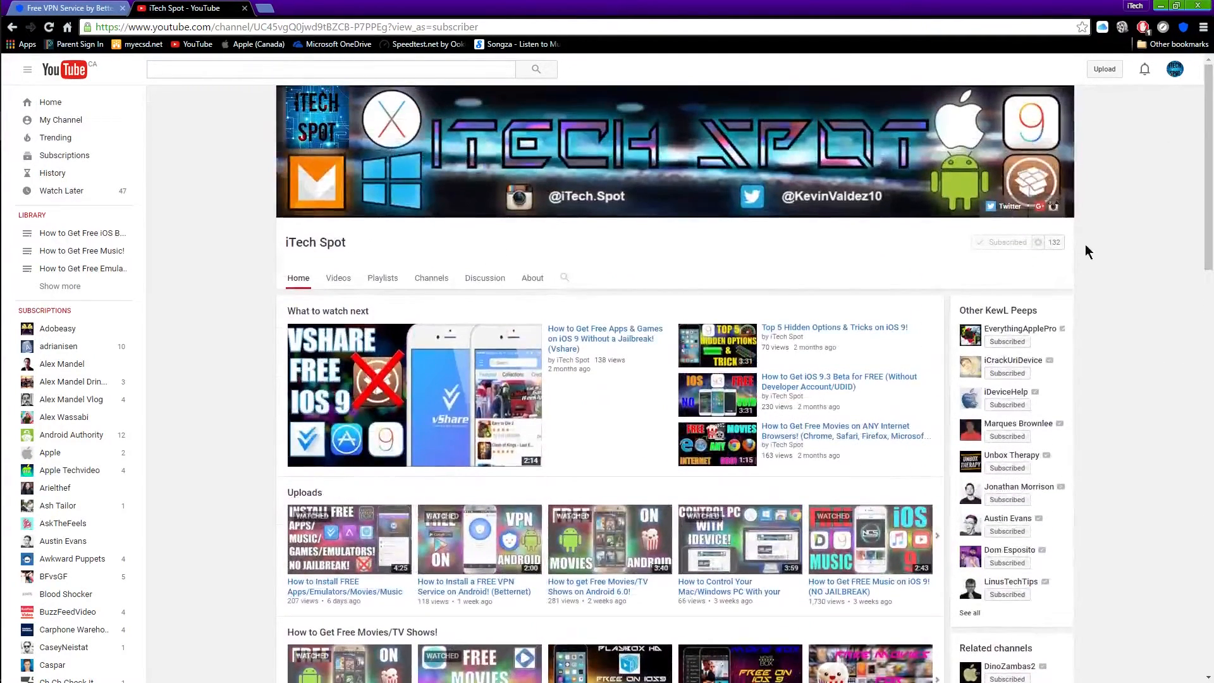
mouse_move(712, 302)
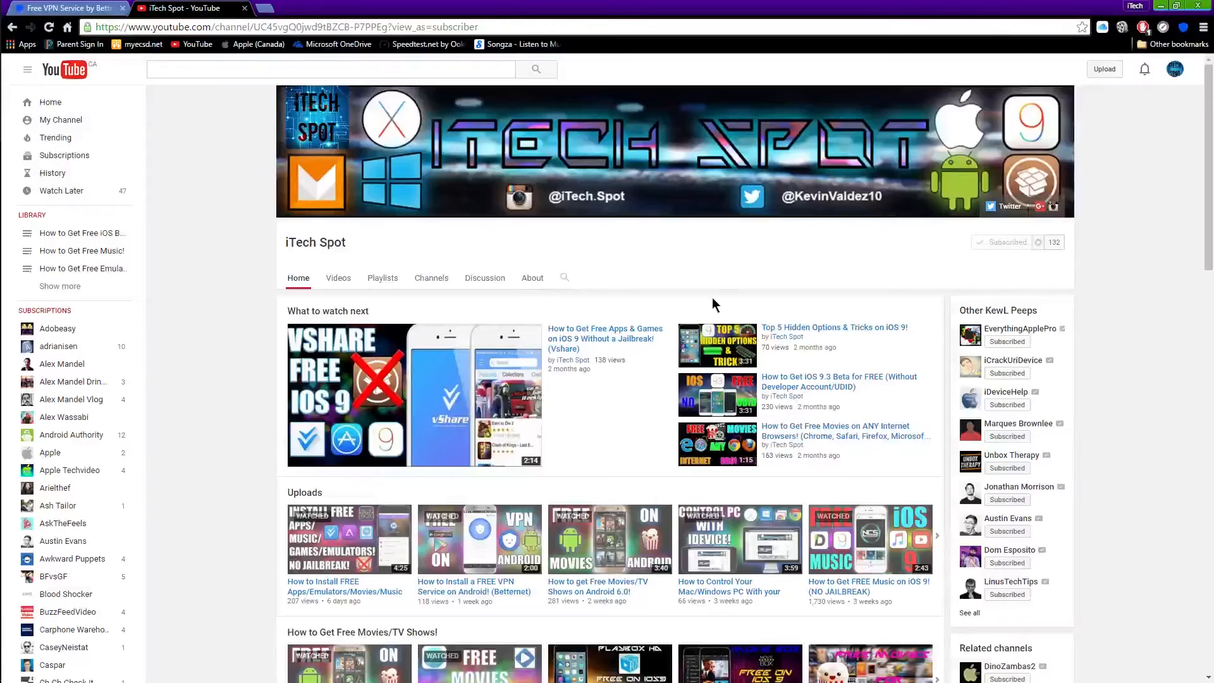